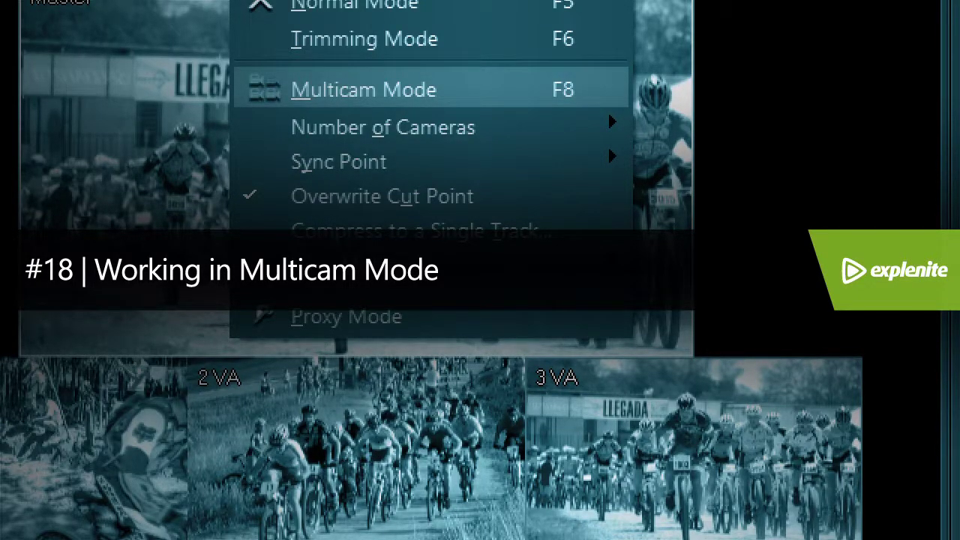
- Bring up the Multicam-mode project with its empty three-track timeline and camera folders
left_click(362, 90)
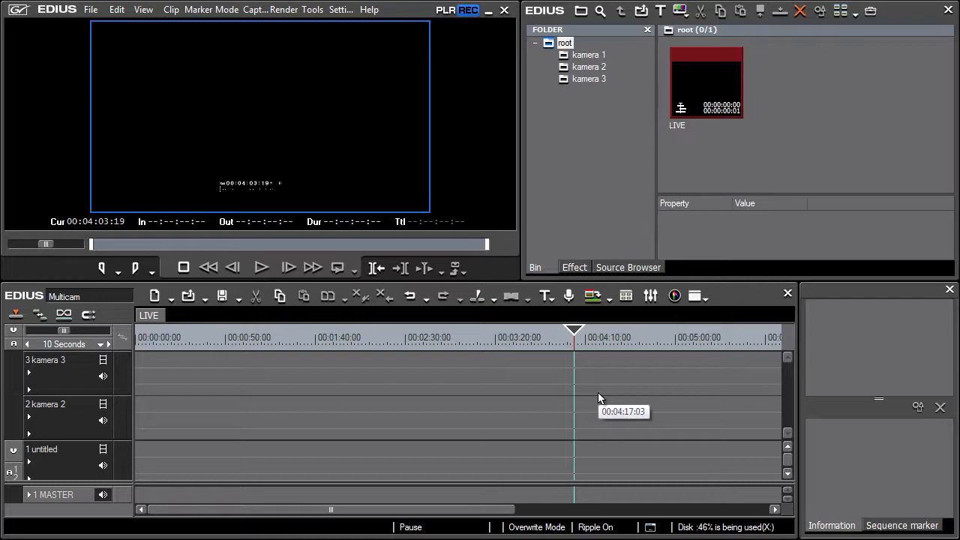
mouse_move(600, 397)
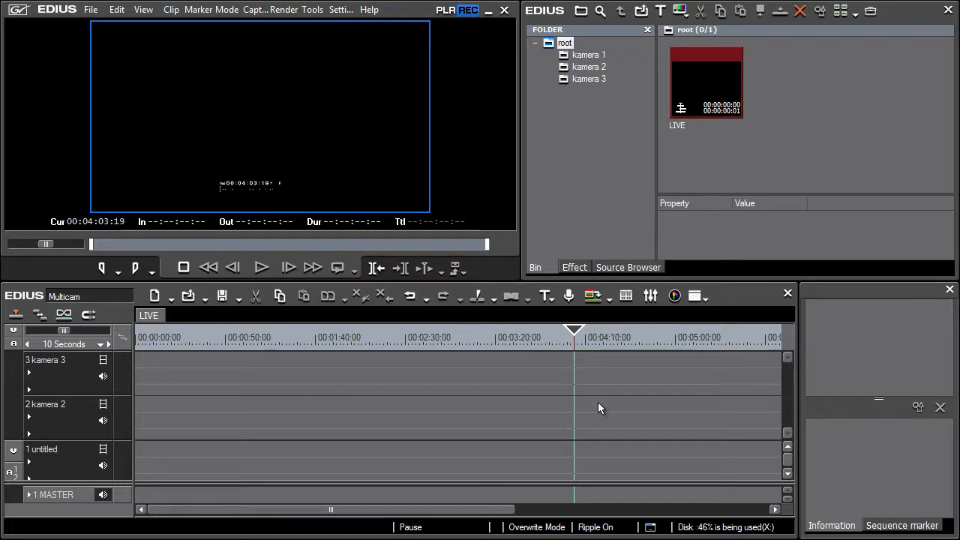
mouse_move(600, 402)
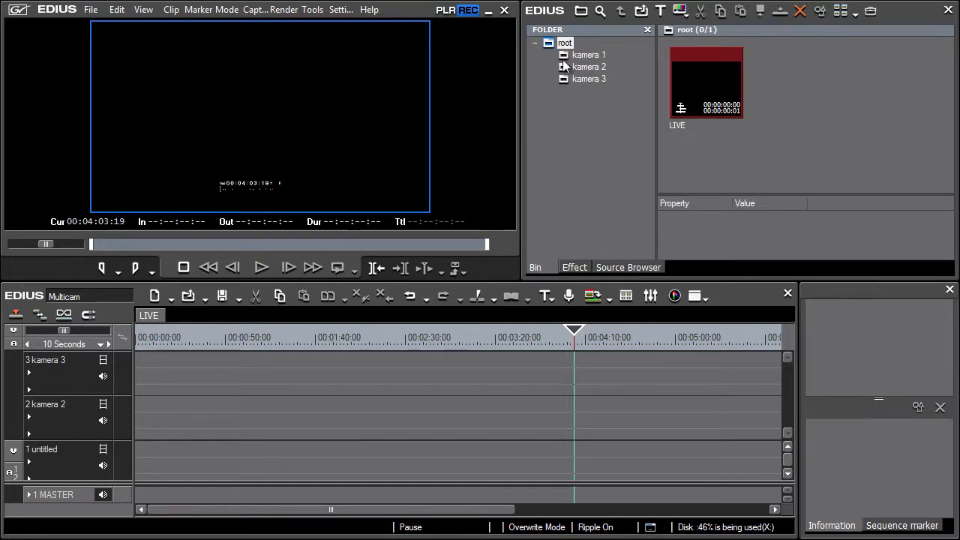
- Browse the kamera 1 and other camera folders in the bin to inspect their clips
left_click(588, 54)
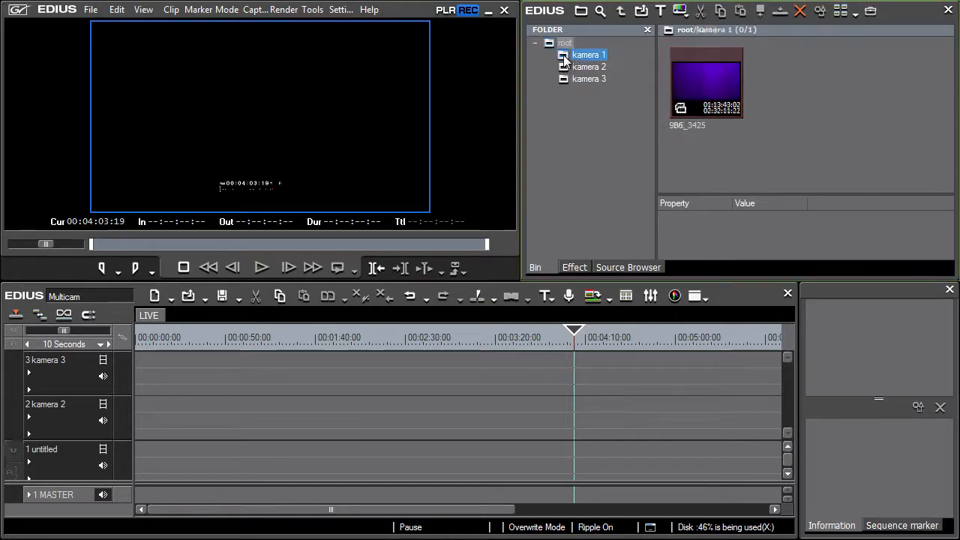
left_click(587, 78)
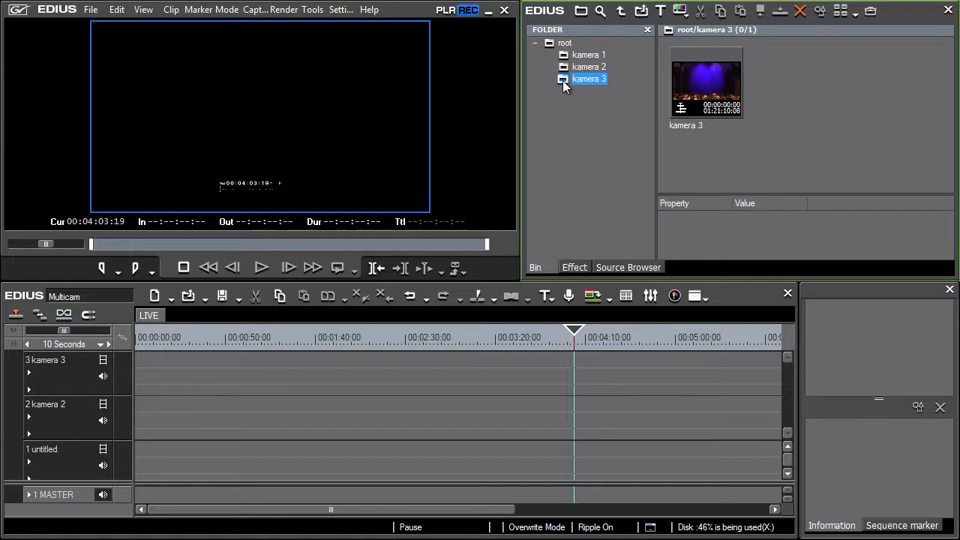
mouse_move(636, 271)
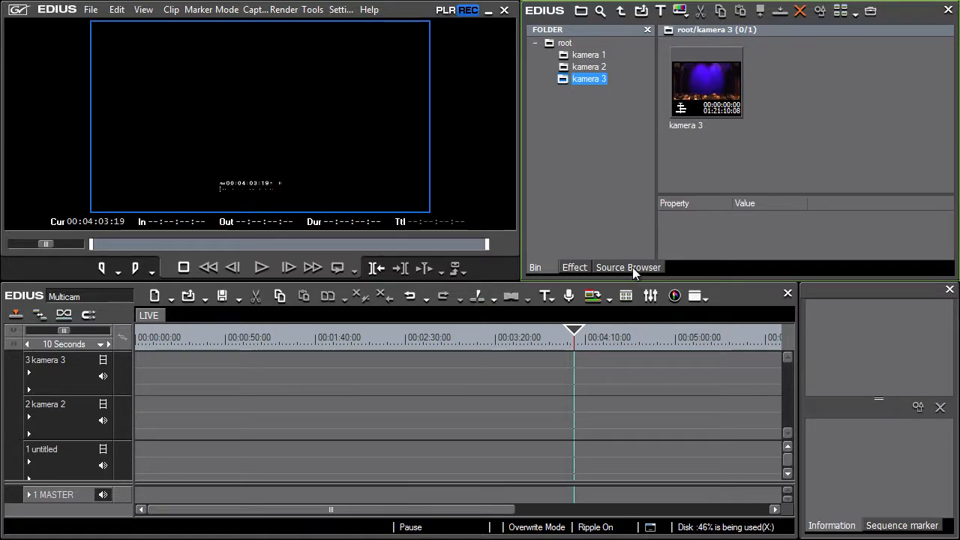
- Browse the XDCAM EX source and point it at the Palo footage folder with clips 986_3425 and 986_3426
left_click(627, 267)
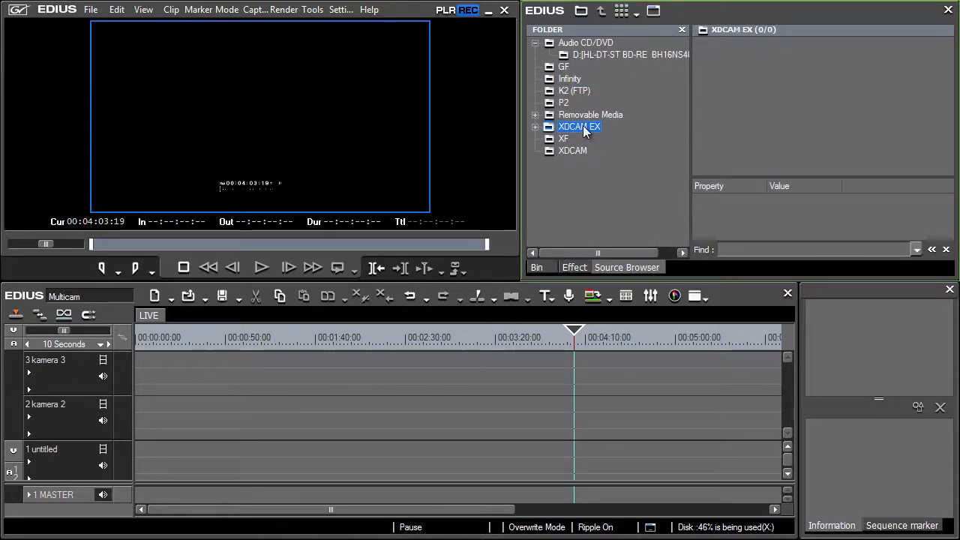
right_click(579, 126)
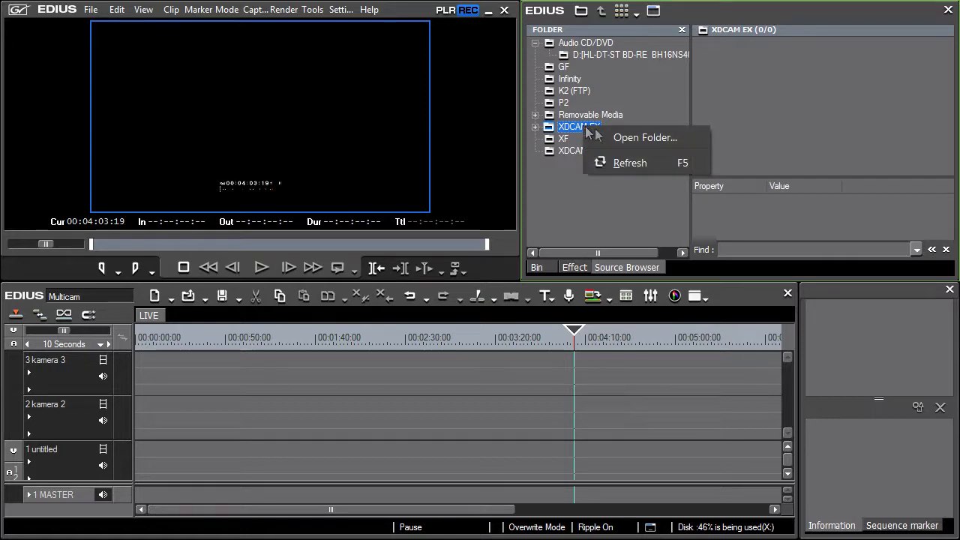
left_click(645, 138)
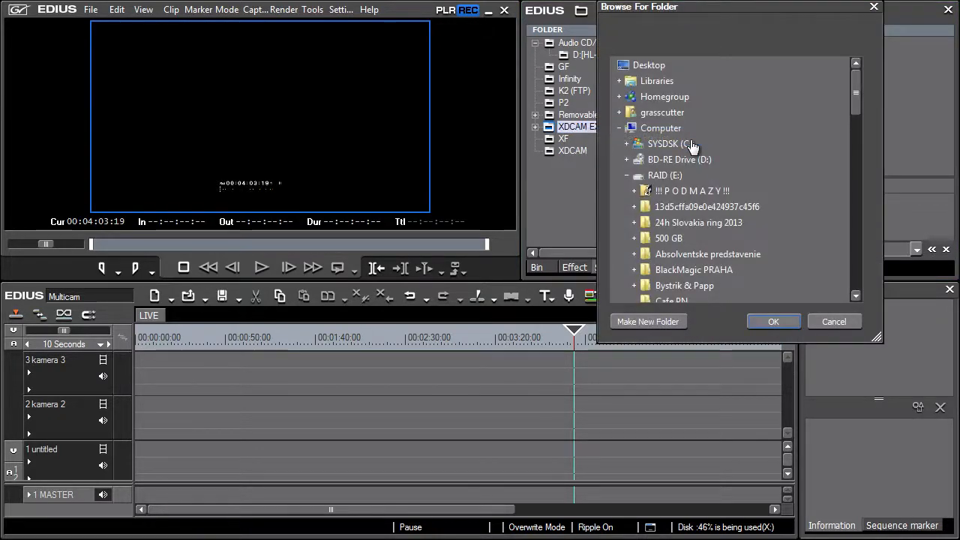
scroll("down", 3)
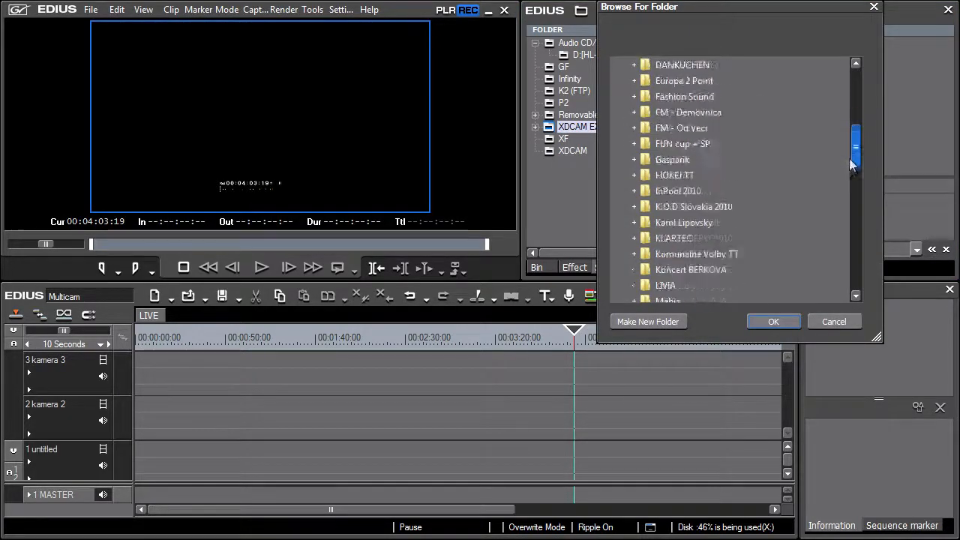
scroll("down", 3)
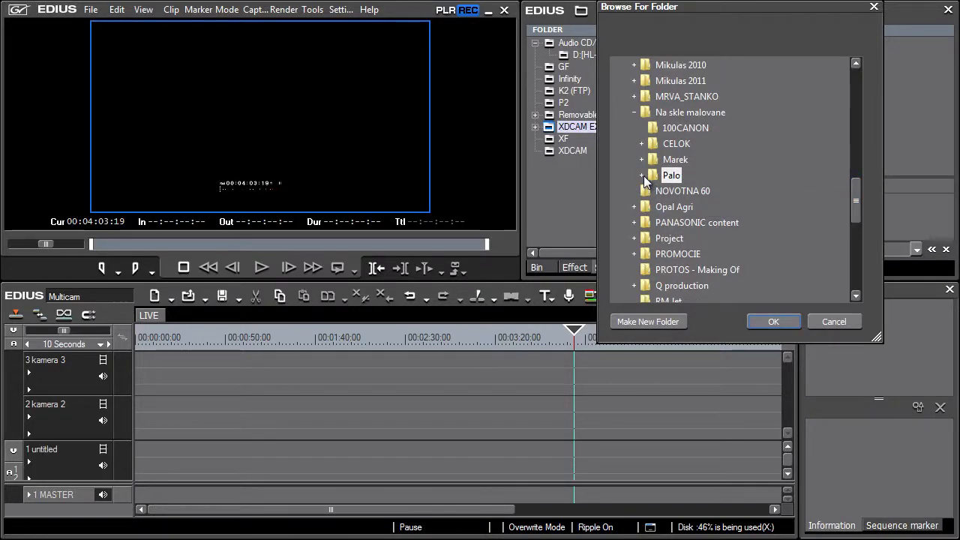
left_click(774, 321)
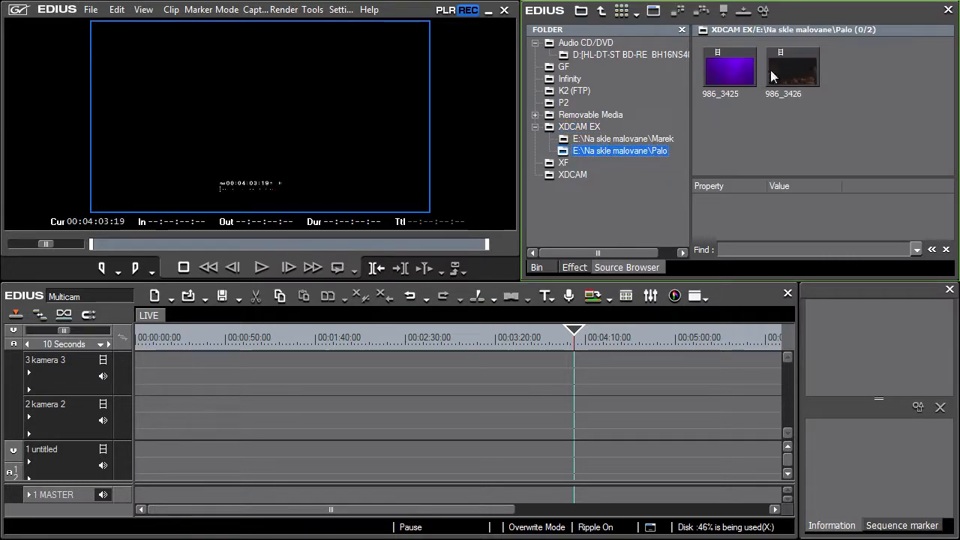
- Add clip 986_3425 from the Palo folder to the bin
right_click(729, 72)
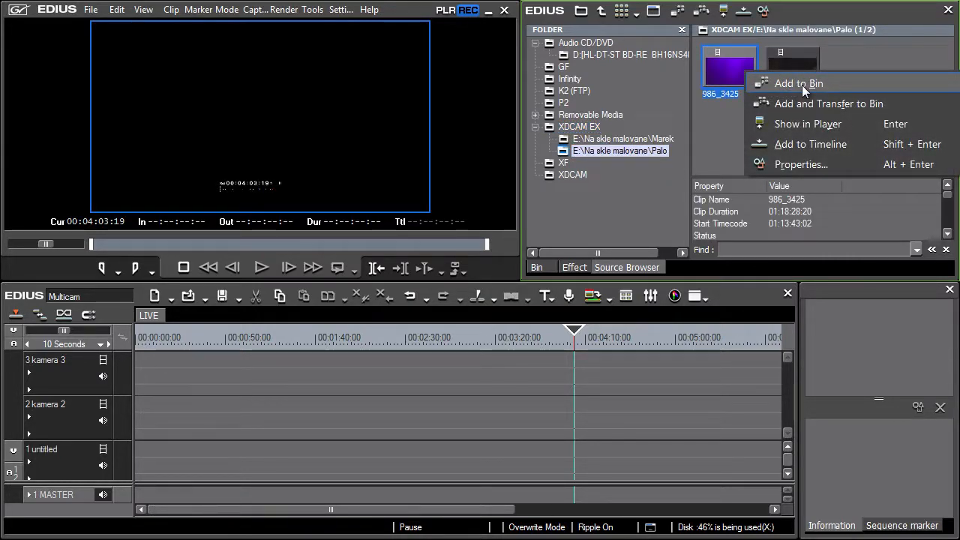
left_click(798, 84)
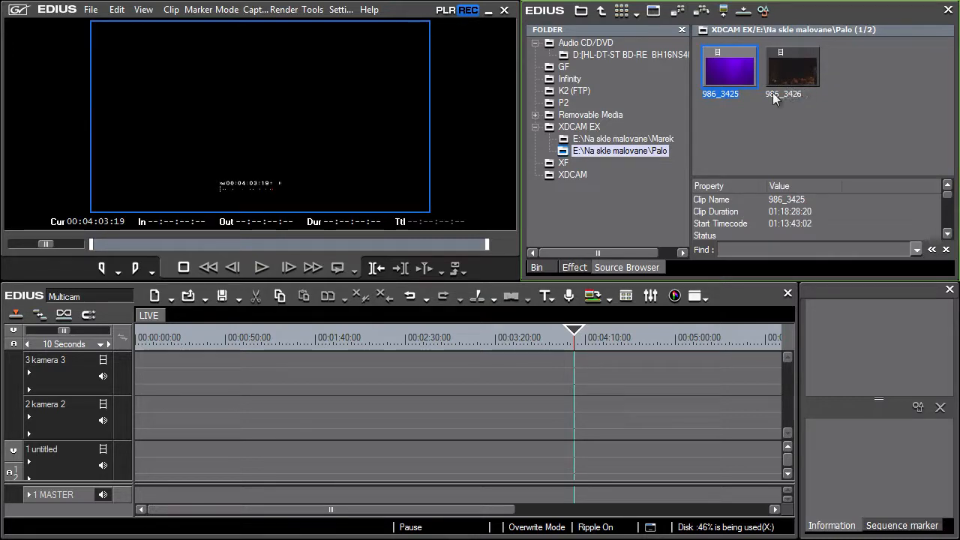
- Put 986_3425 in the kamera 1 bin folder and rename video track 1 to kamera 1 for it
left_click(536, 267)
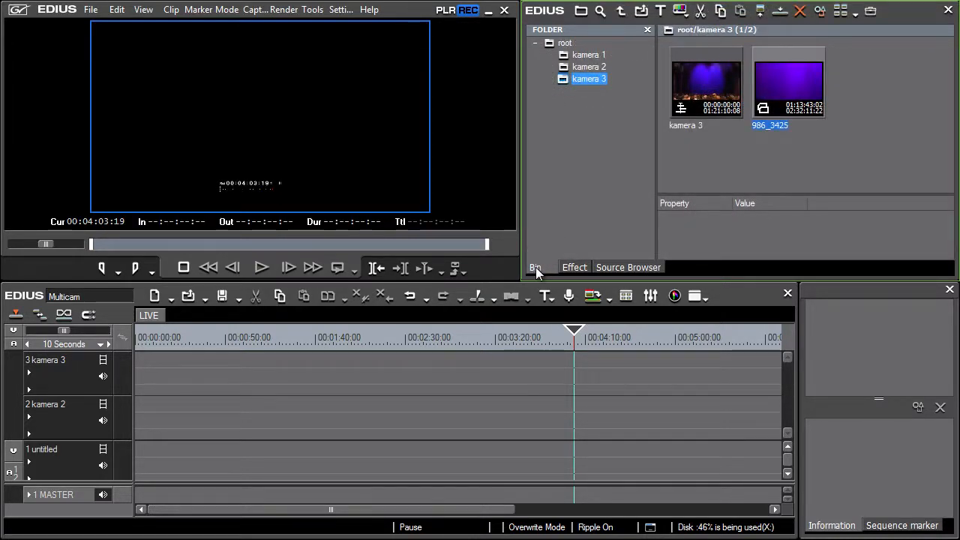
mouse_move(568, 159)
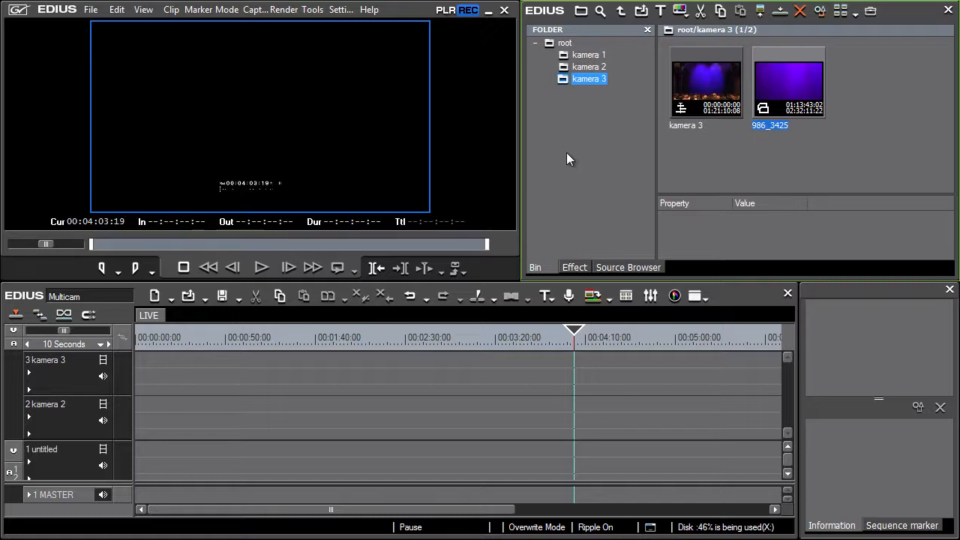
mouse_move(582, 66)
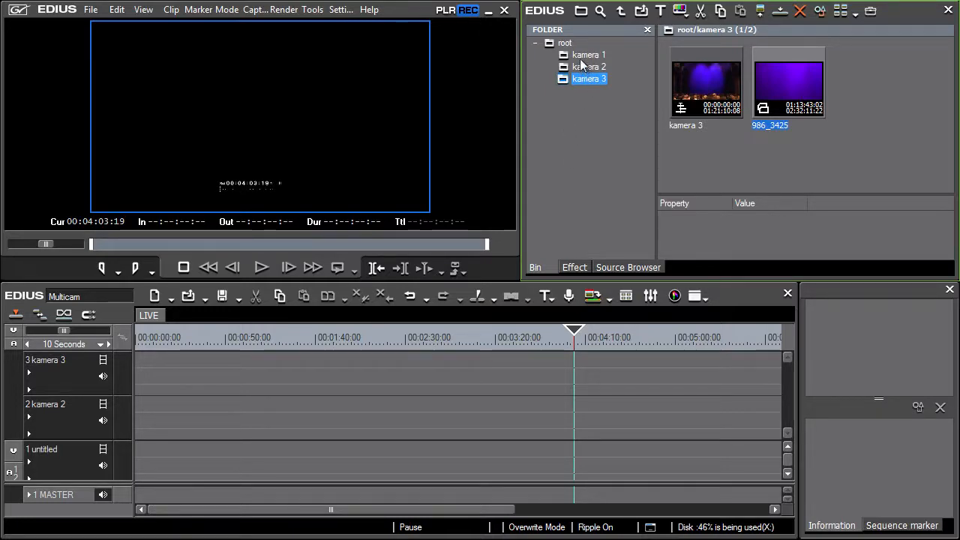
left_click(588, 54)
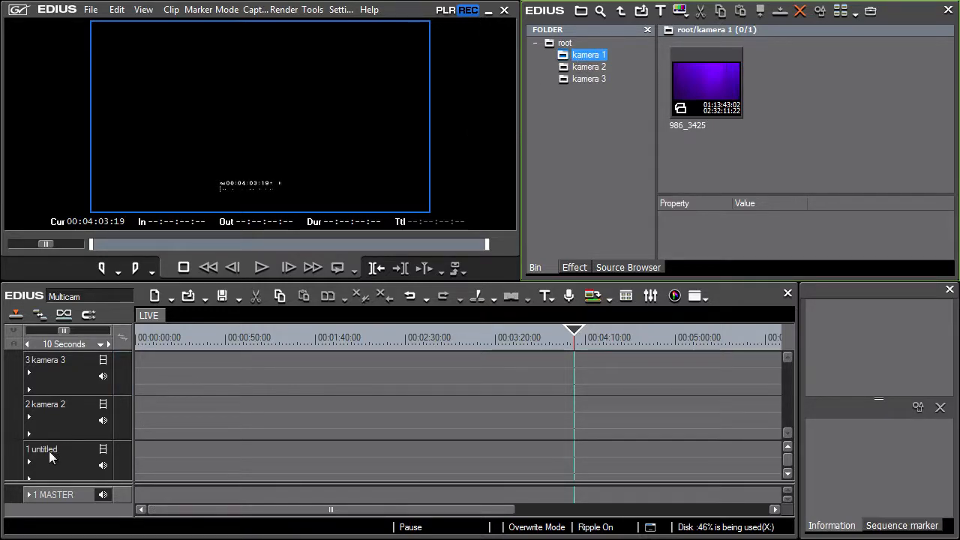
right_click(42, 450)
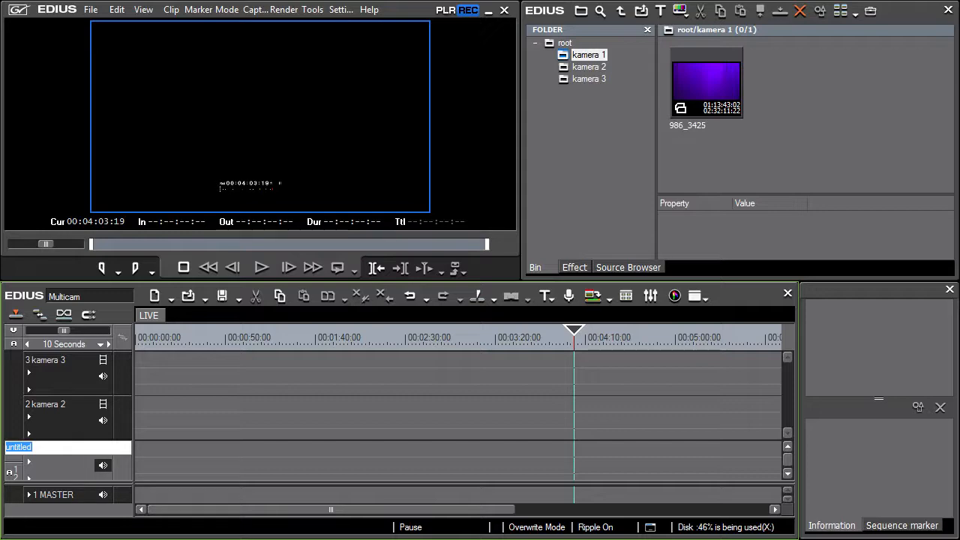
type("kamera 1")
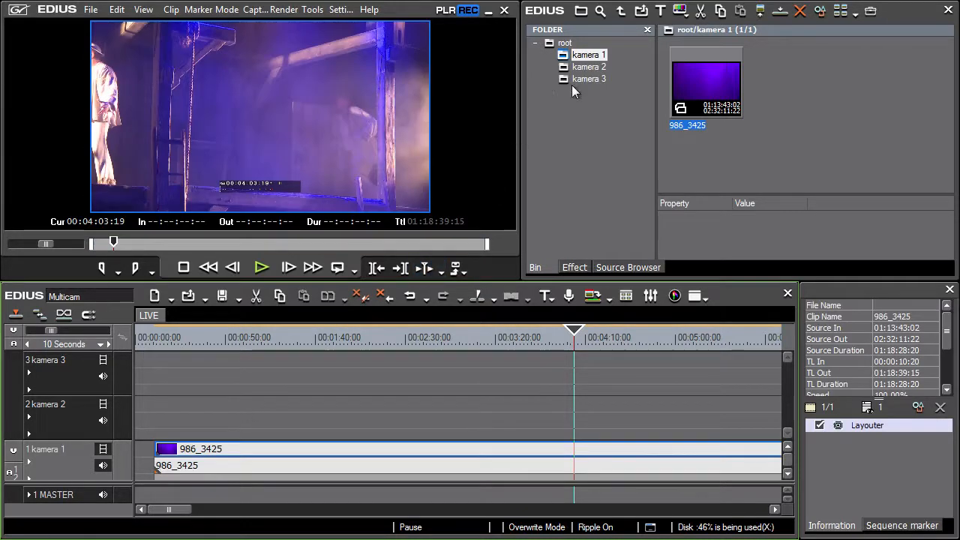
- Place the kamera 2 and kamera 3 clips on their own tracks so all three camera tracks are filled
left_click(588, 66)
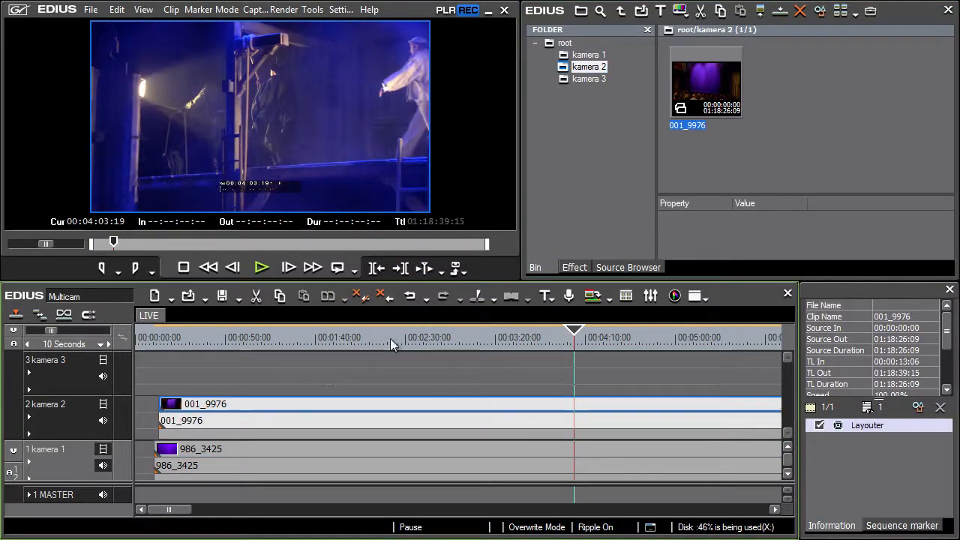
left_click(588, 78)
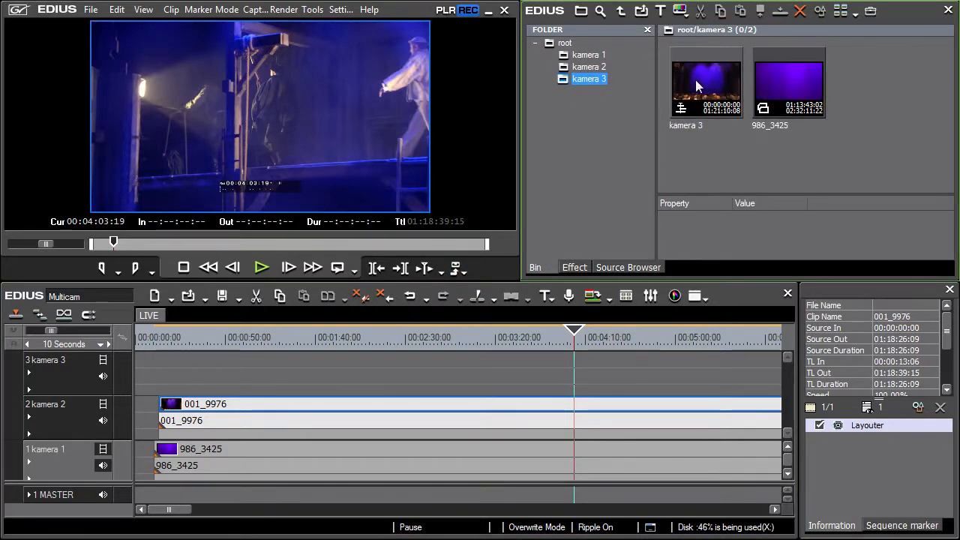
left_click(705, 82)
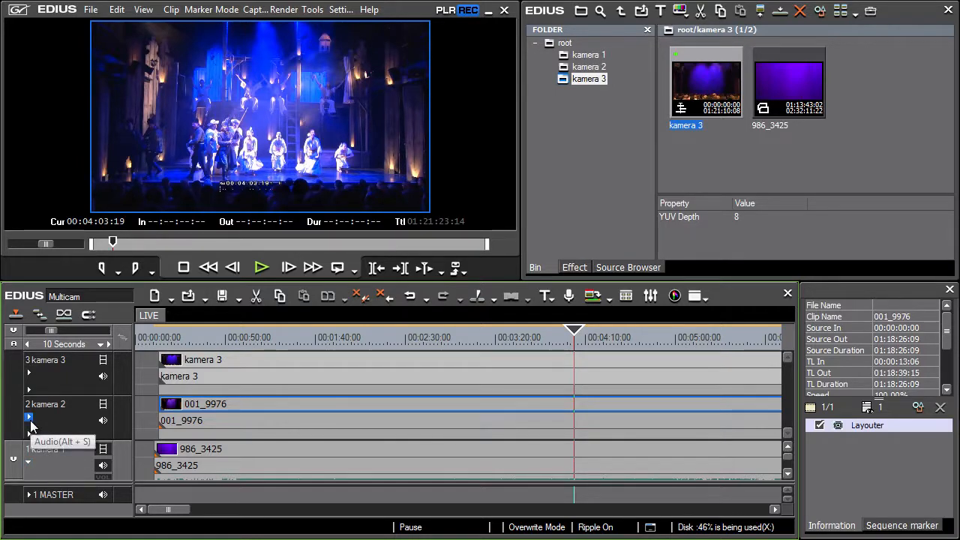
left_click(27, 416)
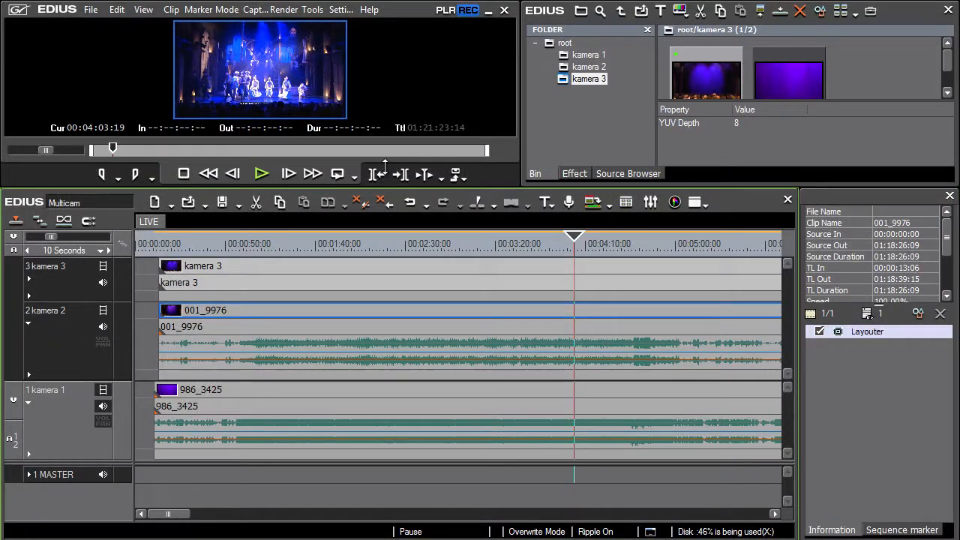
- Zoom into the timeline near 00:00:50 to line up the camera clips by their audio waveforms
left_click(222, 243)
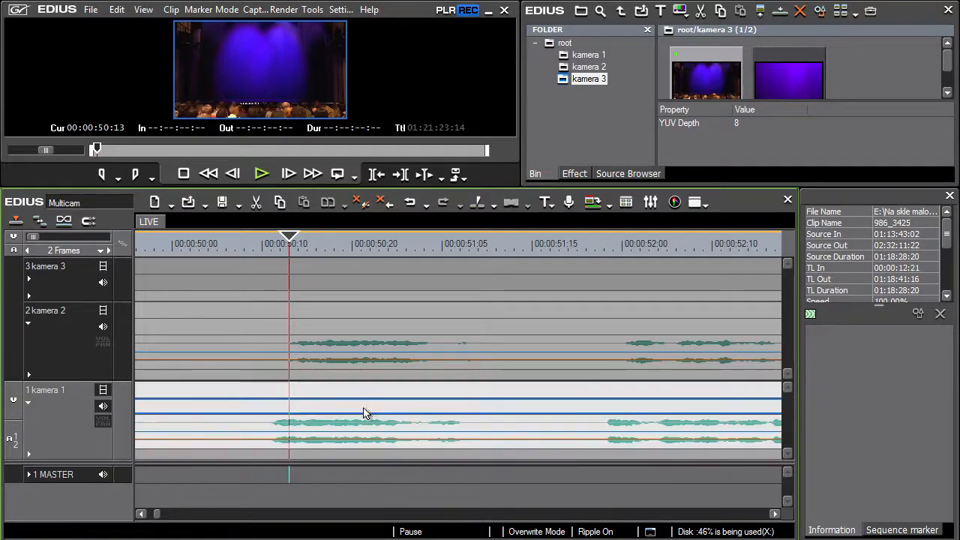
mouse_move(378, 414)
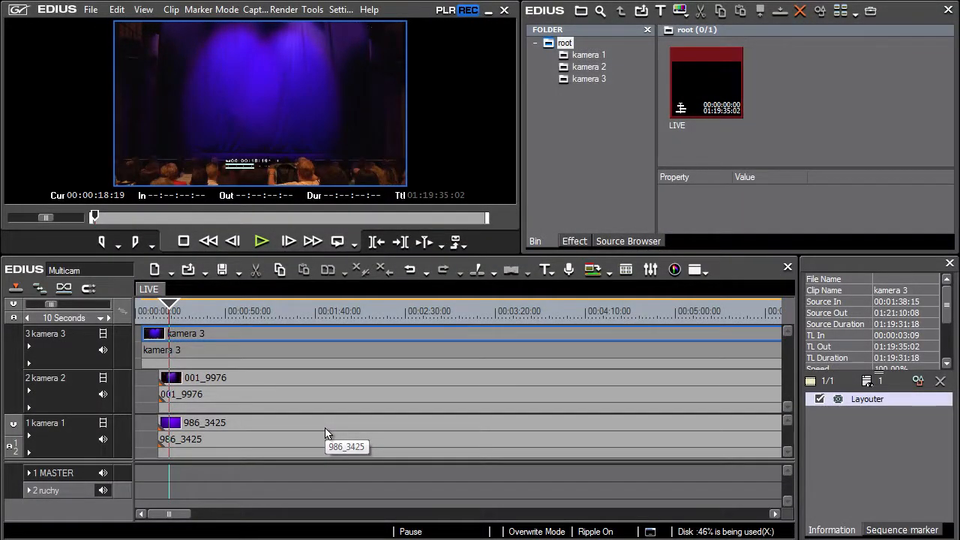
- Select the 986_3425 clip and move the playhead to about 00:33:55 in the dance number
left_click(327, 423)
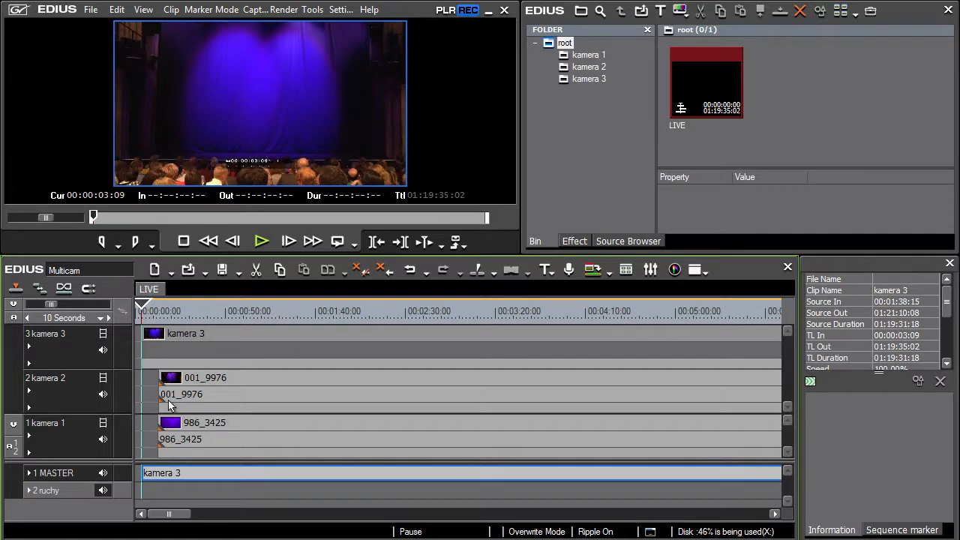
left_click(180, 438)
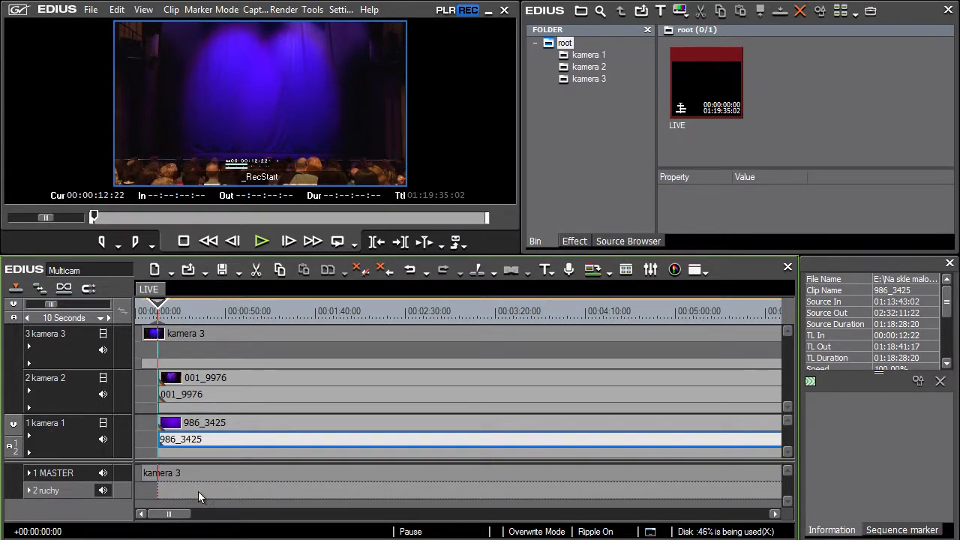
left_click(198, 393)
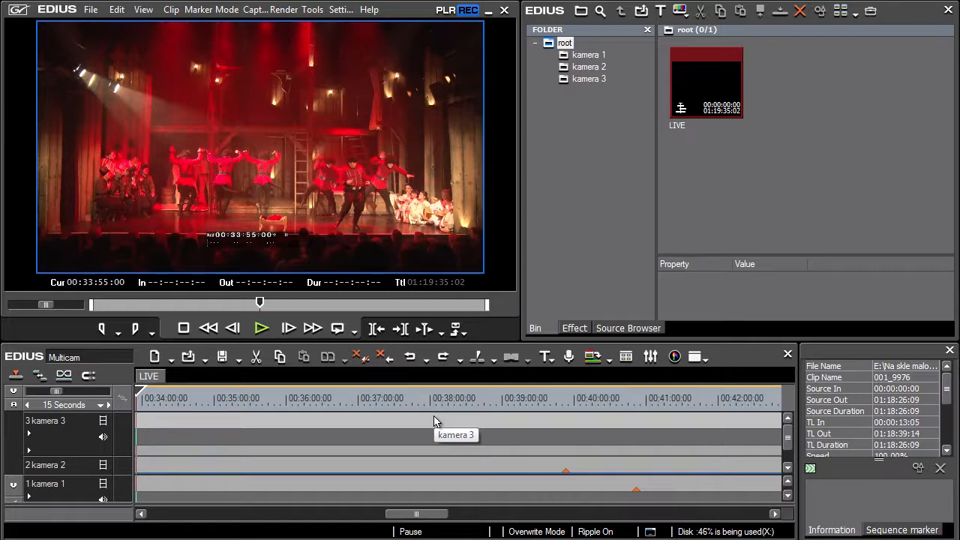
mouse_move(342, 225)
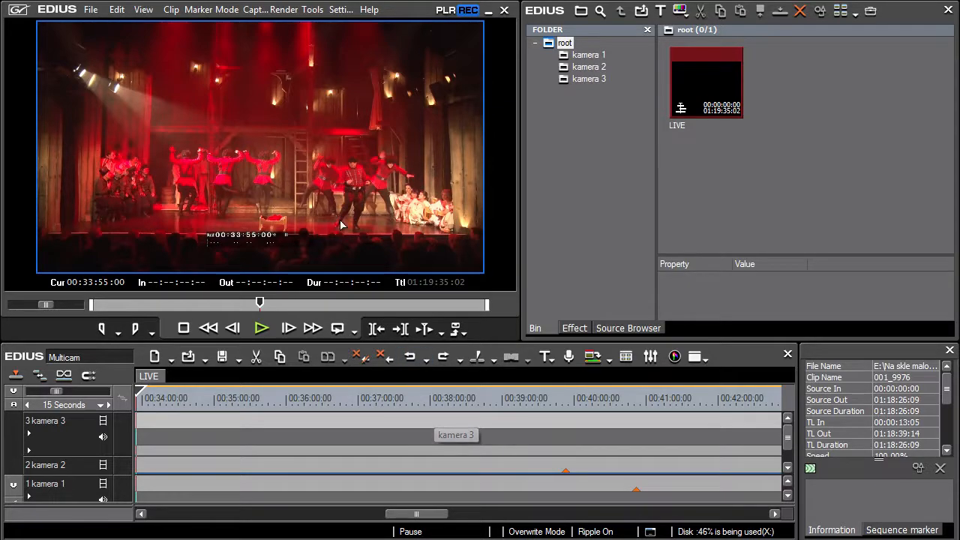
- Switch into Multicam Mode (F8) showing the master view above the three camera previews
left_click(227, 9)
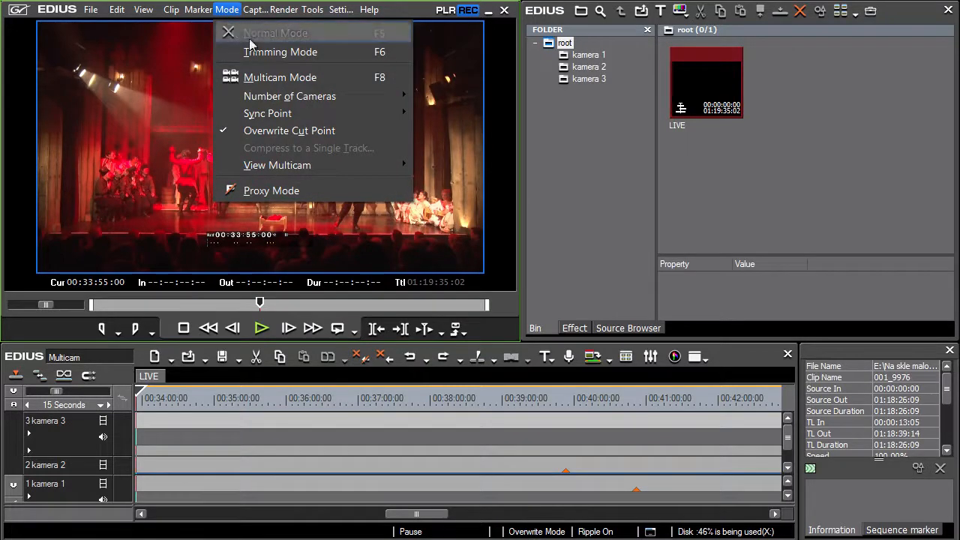
mouse_move(348, 78)
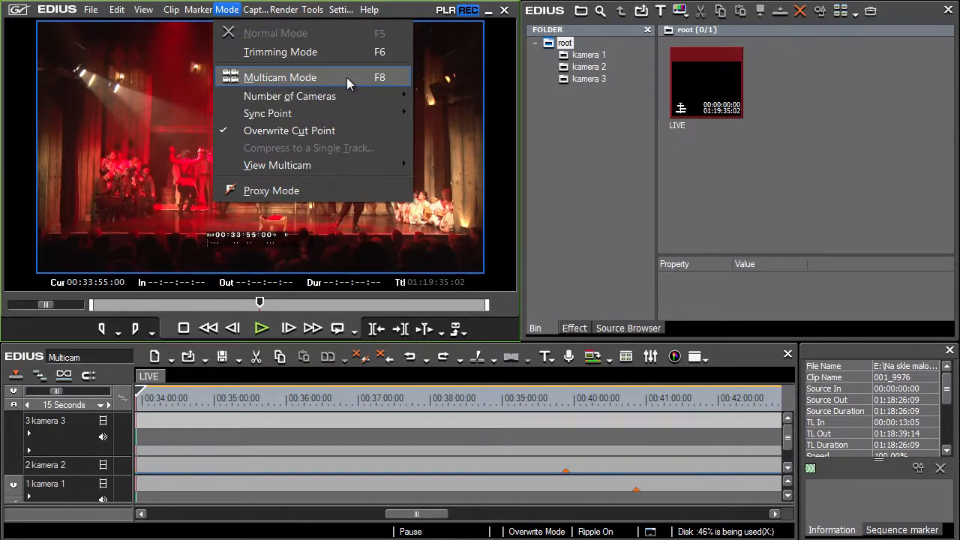
left_click(279, 78)
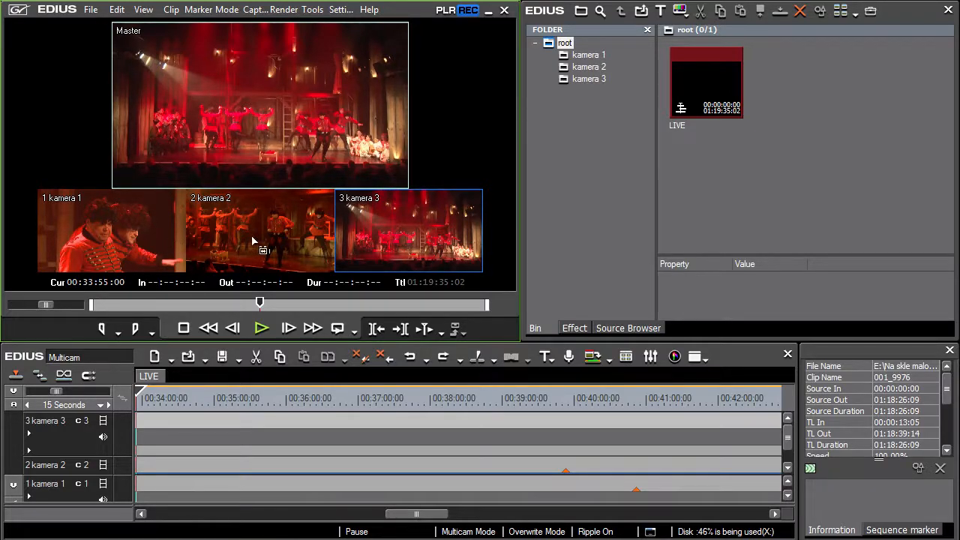
mouse_move(332, 193)
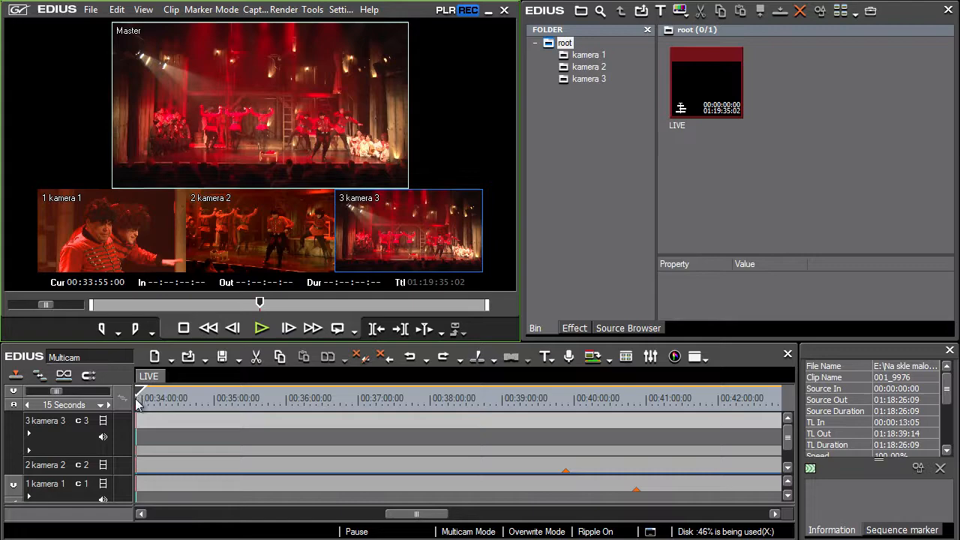
- Play from the section start and switch camera angles live, laying cut points after 00:34:00
left_click(261, 329)
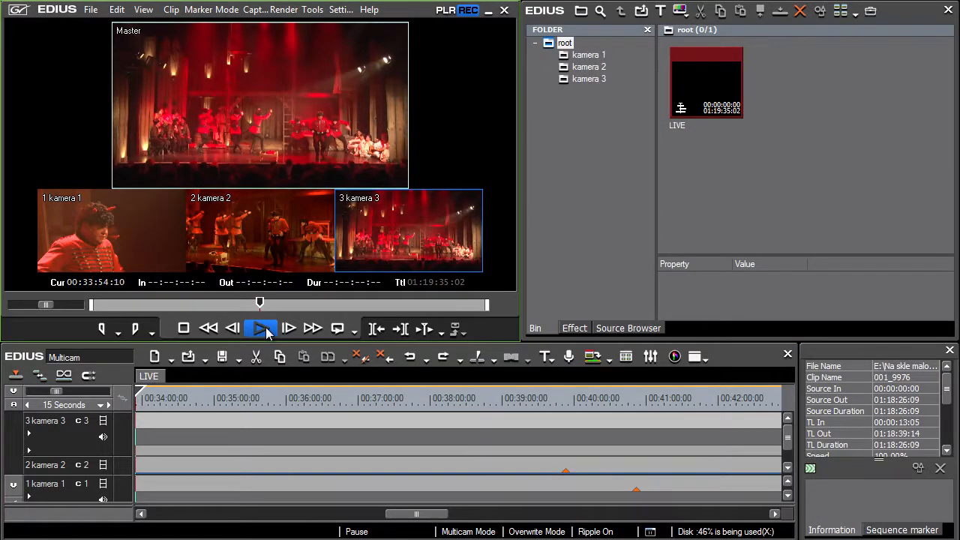
left_click(261, 328)
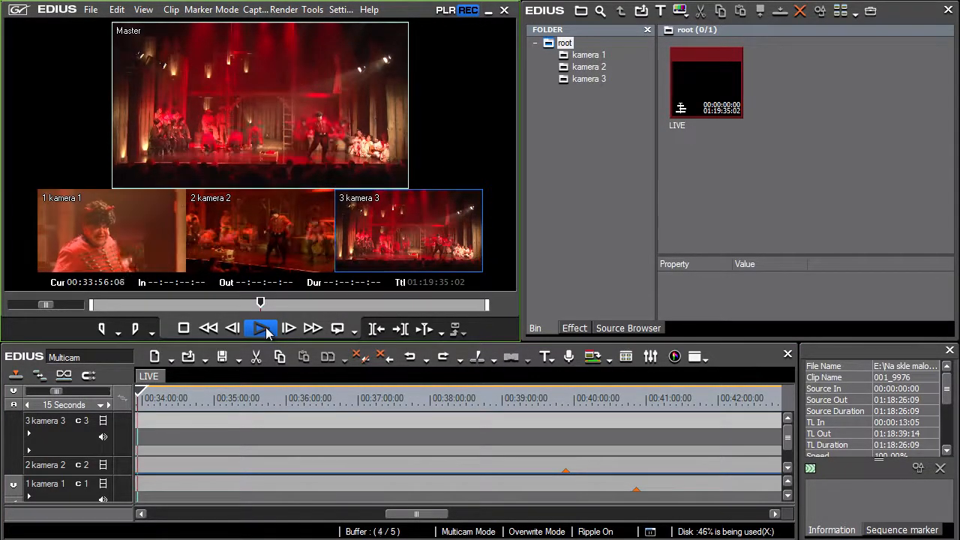
left_click(261, 328)
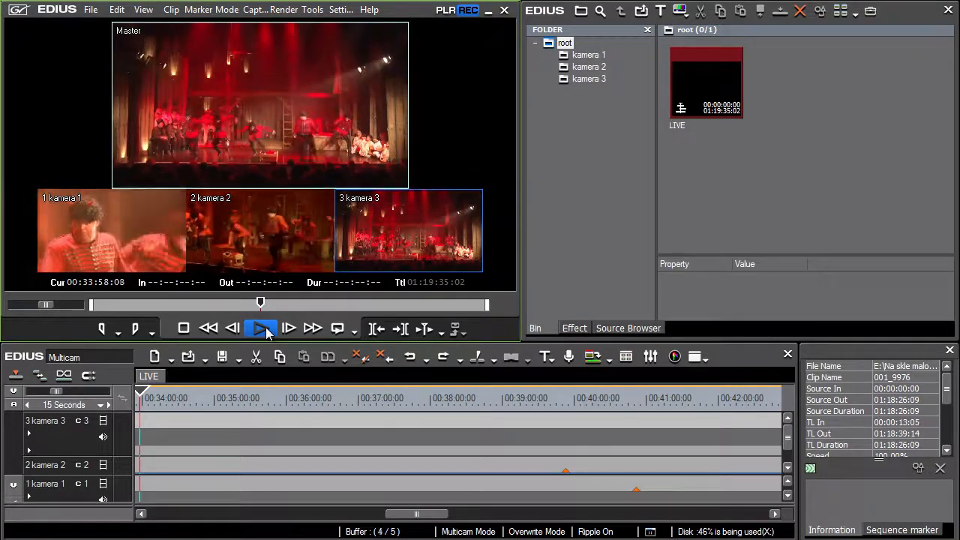
left_click(261, 329)
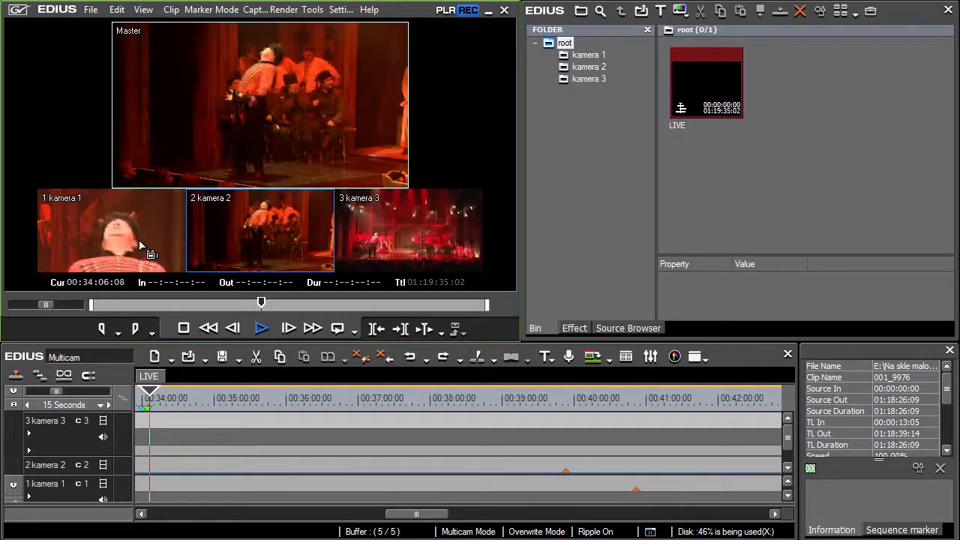
left_click(261, 328)
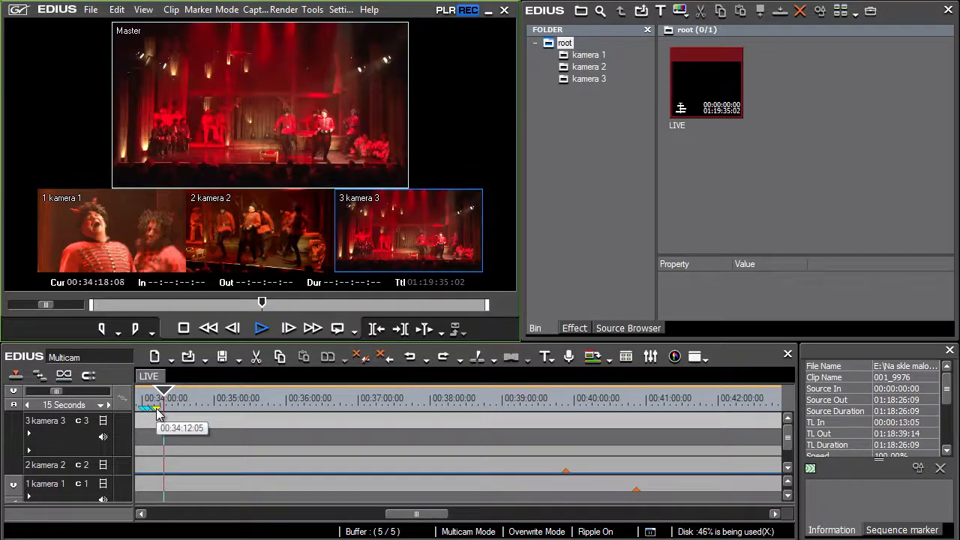
left_click(72, 405)
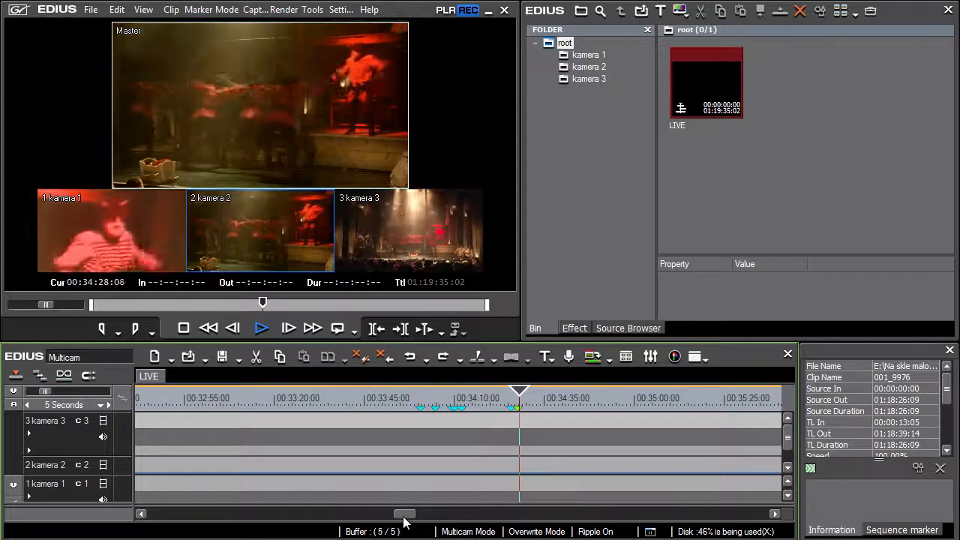
- Review the multicam cuts by stepping the playhead between about 00:34:18 and 00:34:05
left_click(261, 328)
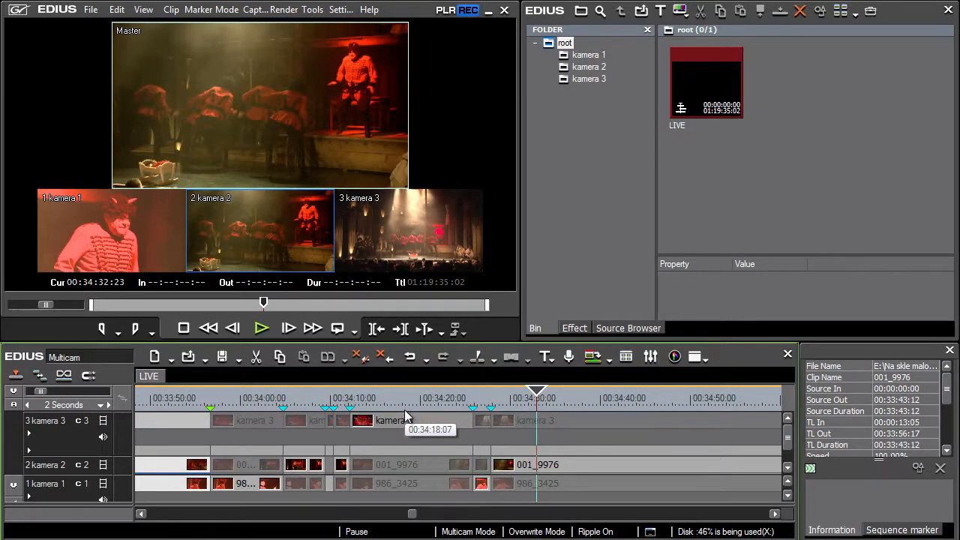
left_click(283, 397)
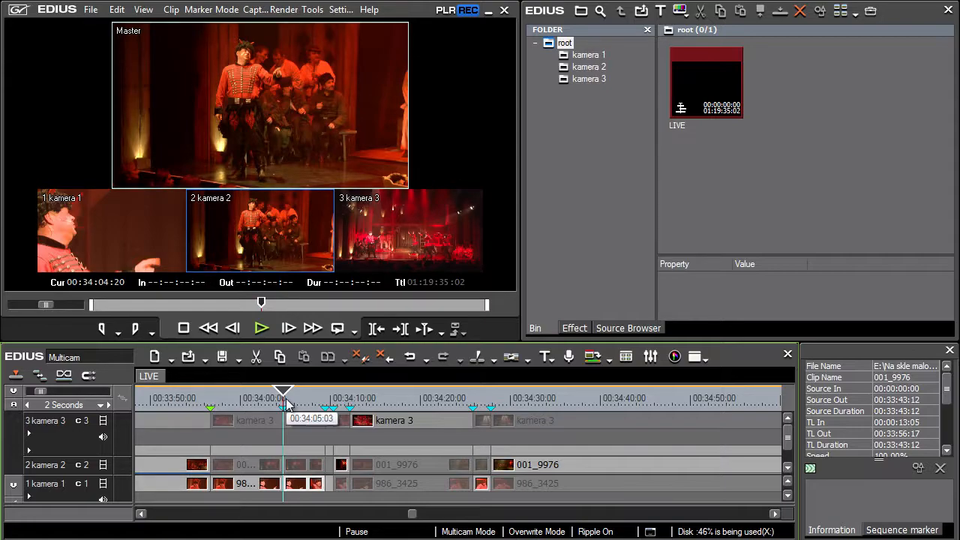
left_click(408, 231)
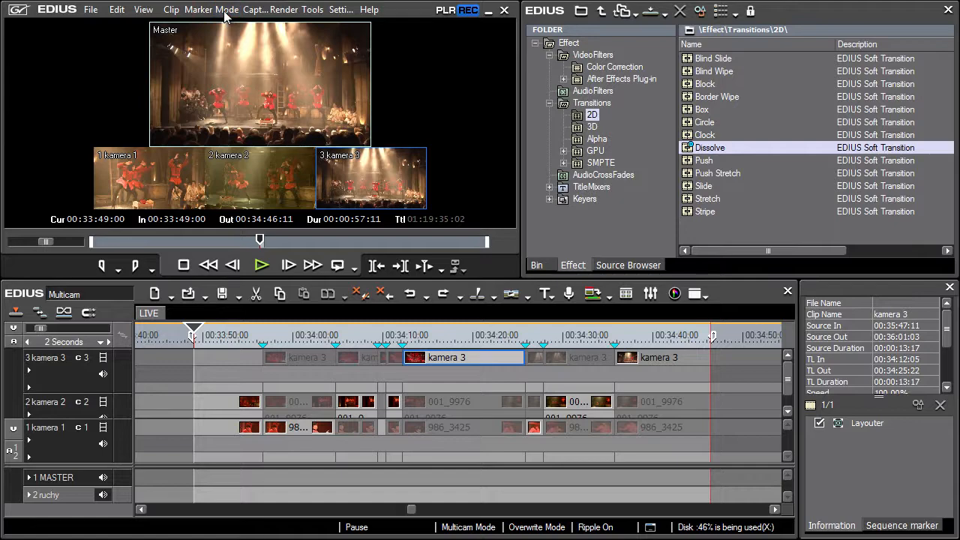
- Compress the multicam cuts onto a new V track via Mode > Compress to a Single Track
left_click(226, 9)
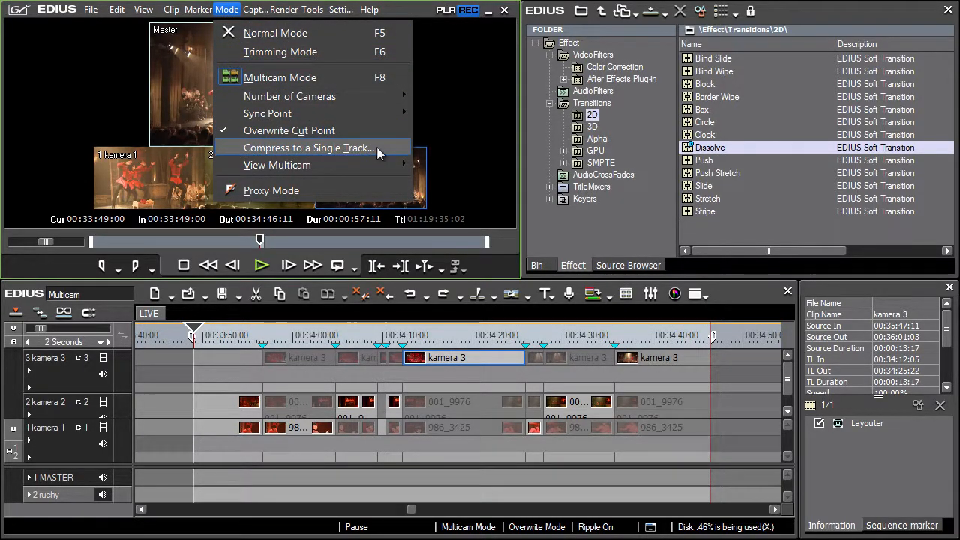
left_click(308, 149)
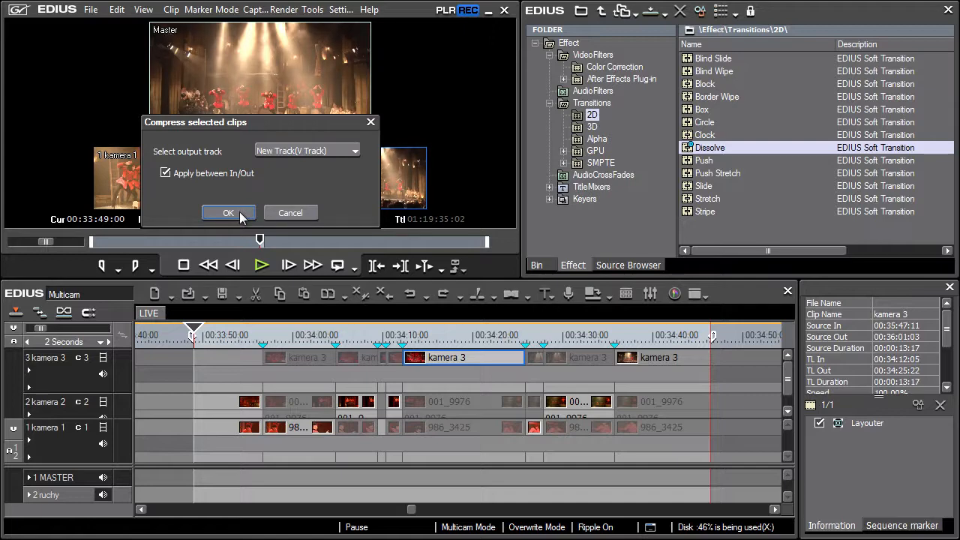
left_click(227, 213)
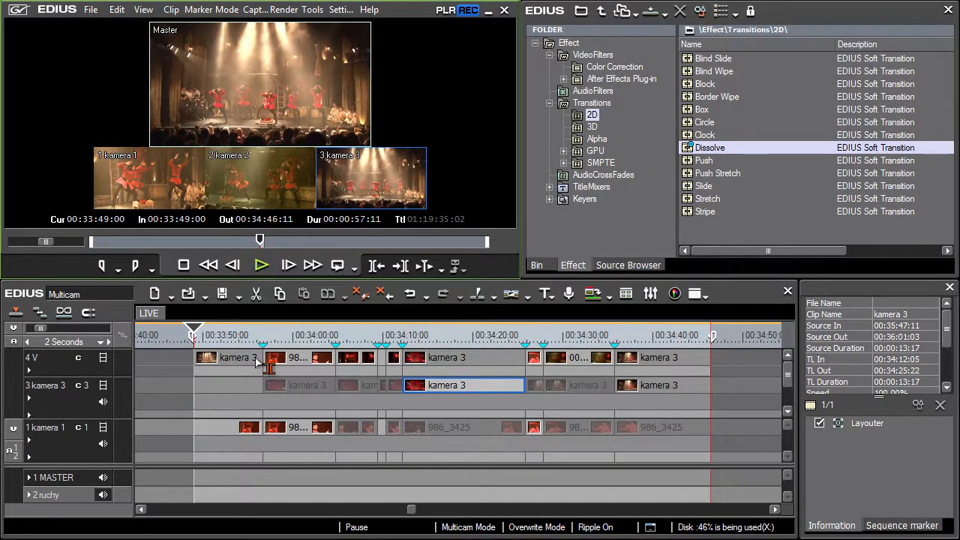
mouse_move(240, 357)
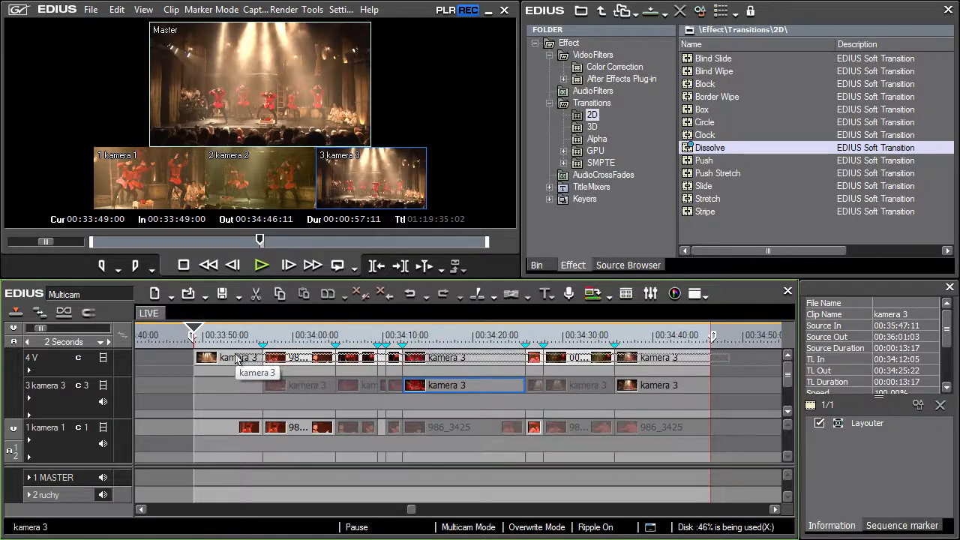